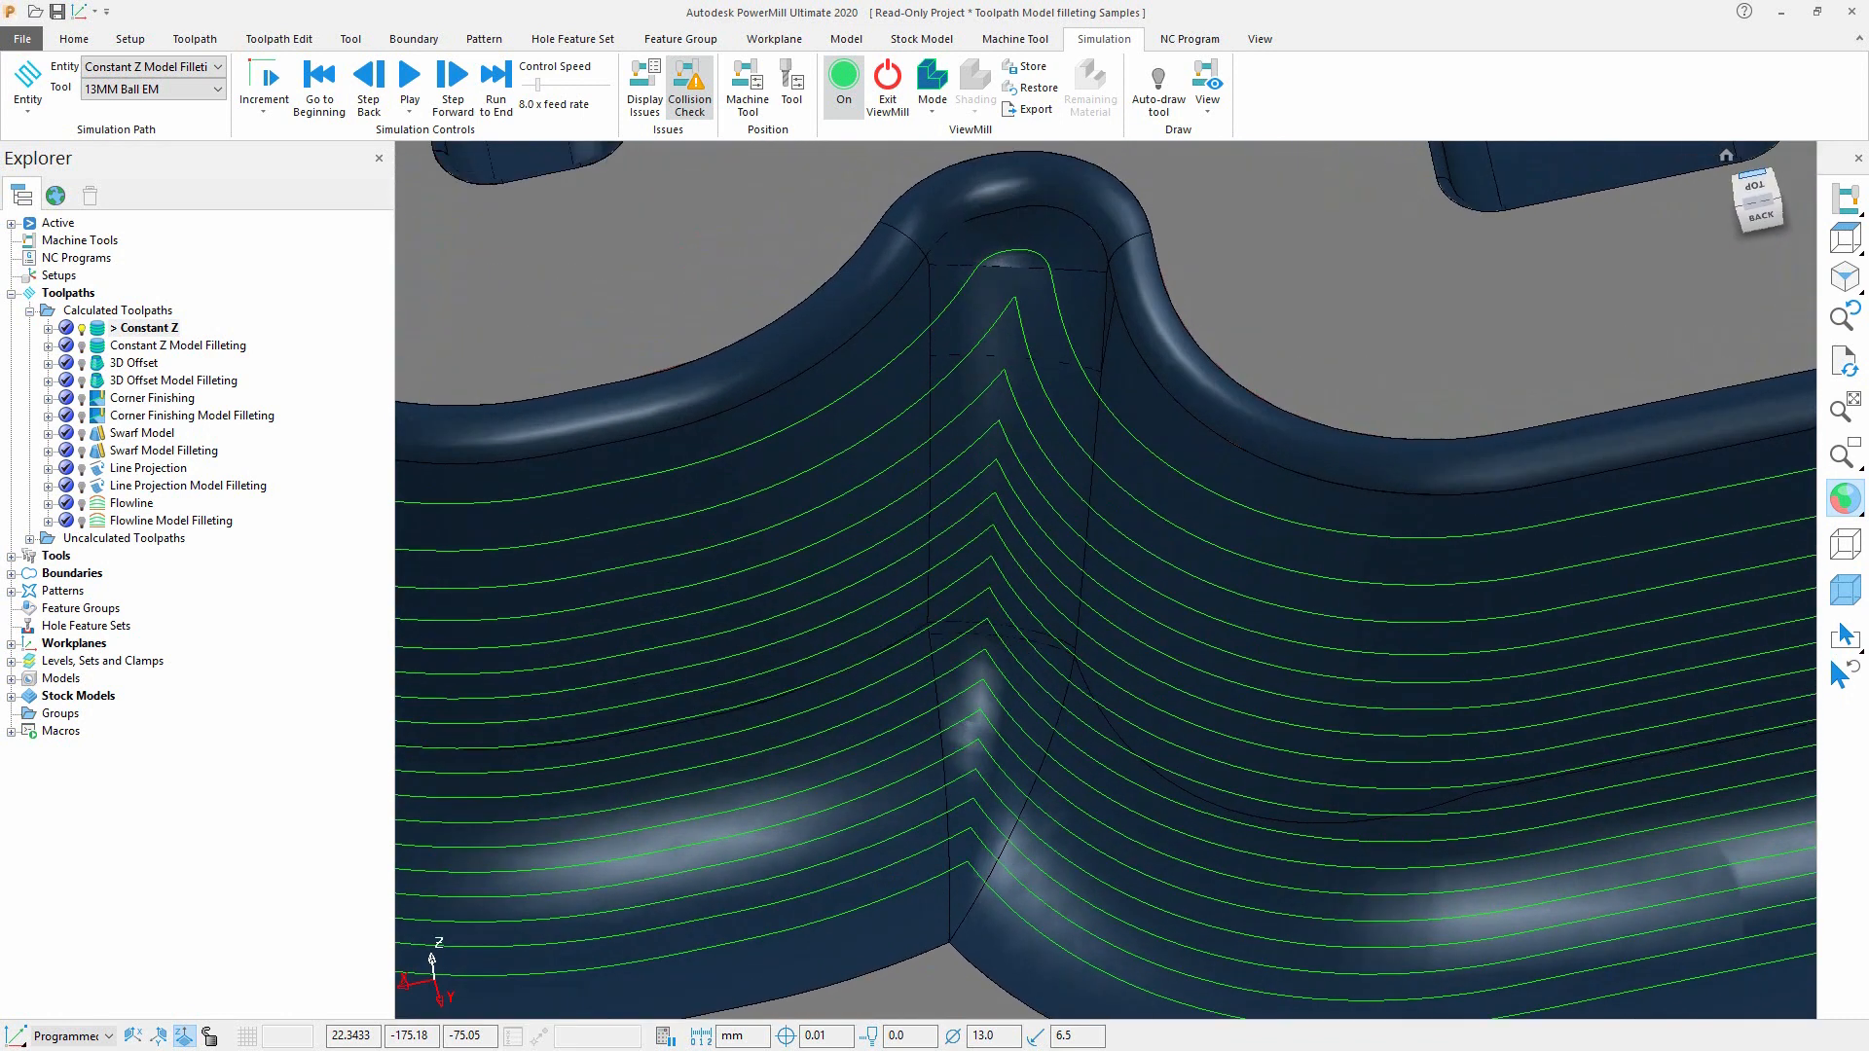
# Play the stock-removal simulation of Constant Z Model Filleting with the 13MM ball end mill.
pyautogui.click(177, 345)
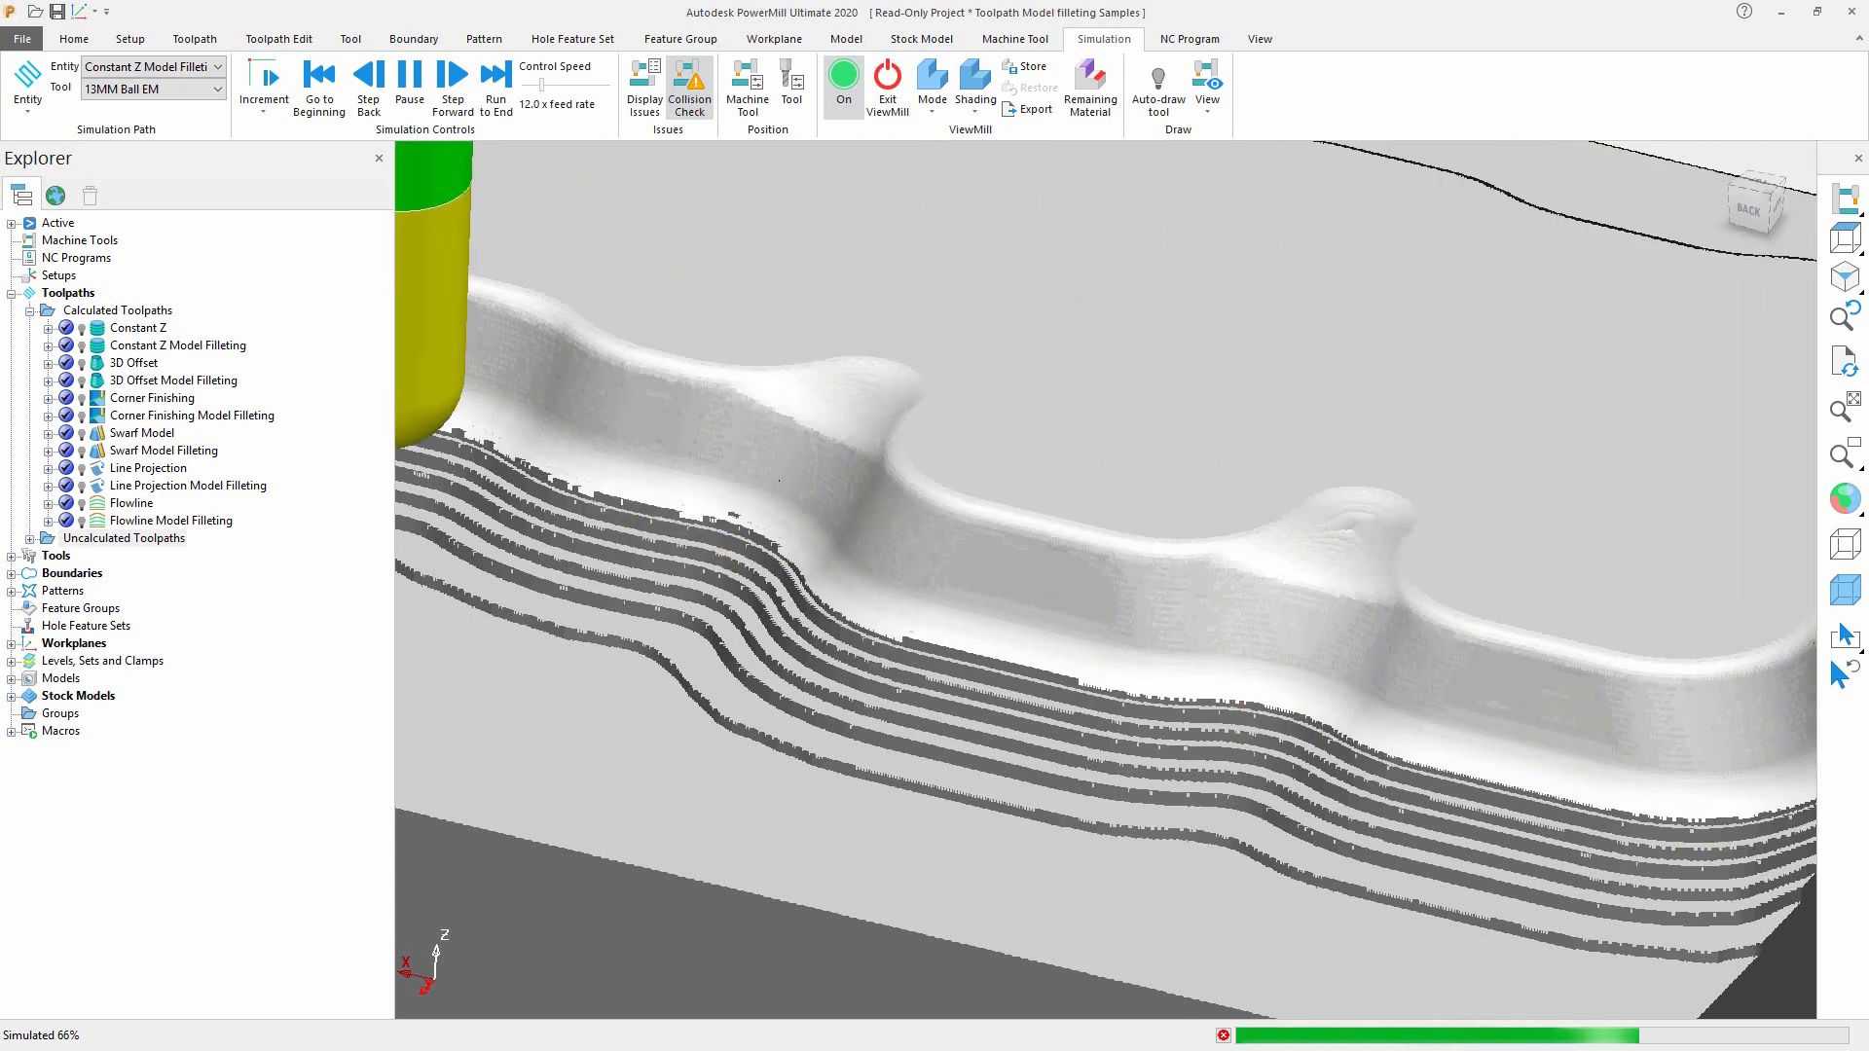
# Exit the simulation so the 3D Offset toolpath shows with the 6MM ball end mill.
pyautogui.click(73, 38)
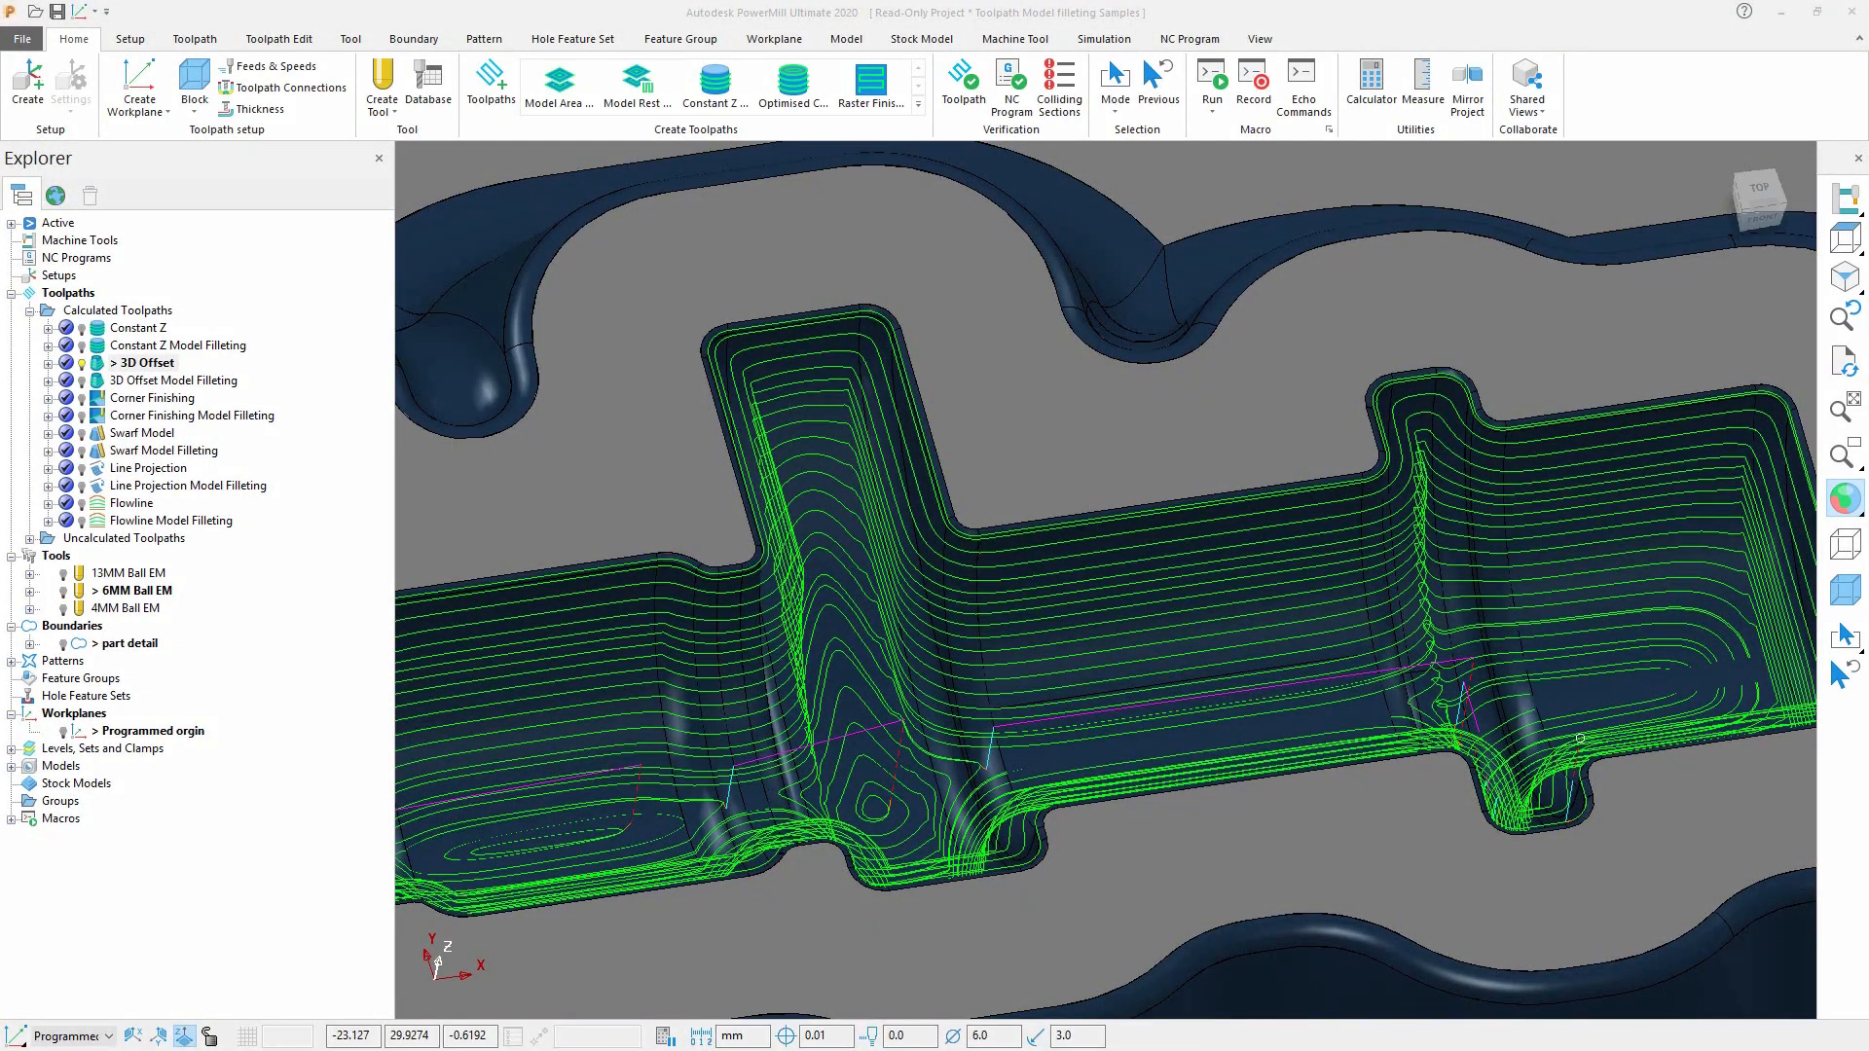
# Activate Corner Finishing, then Line Projection, then Line Projection Model Filleting in the Explorer.
pyautogui.click(191, 378)
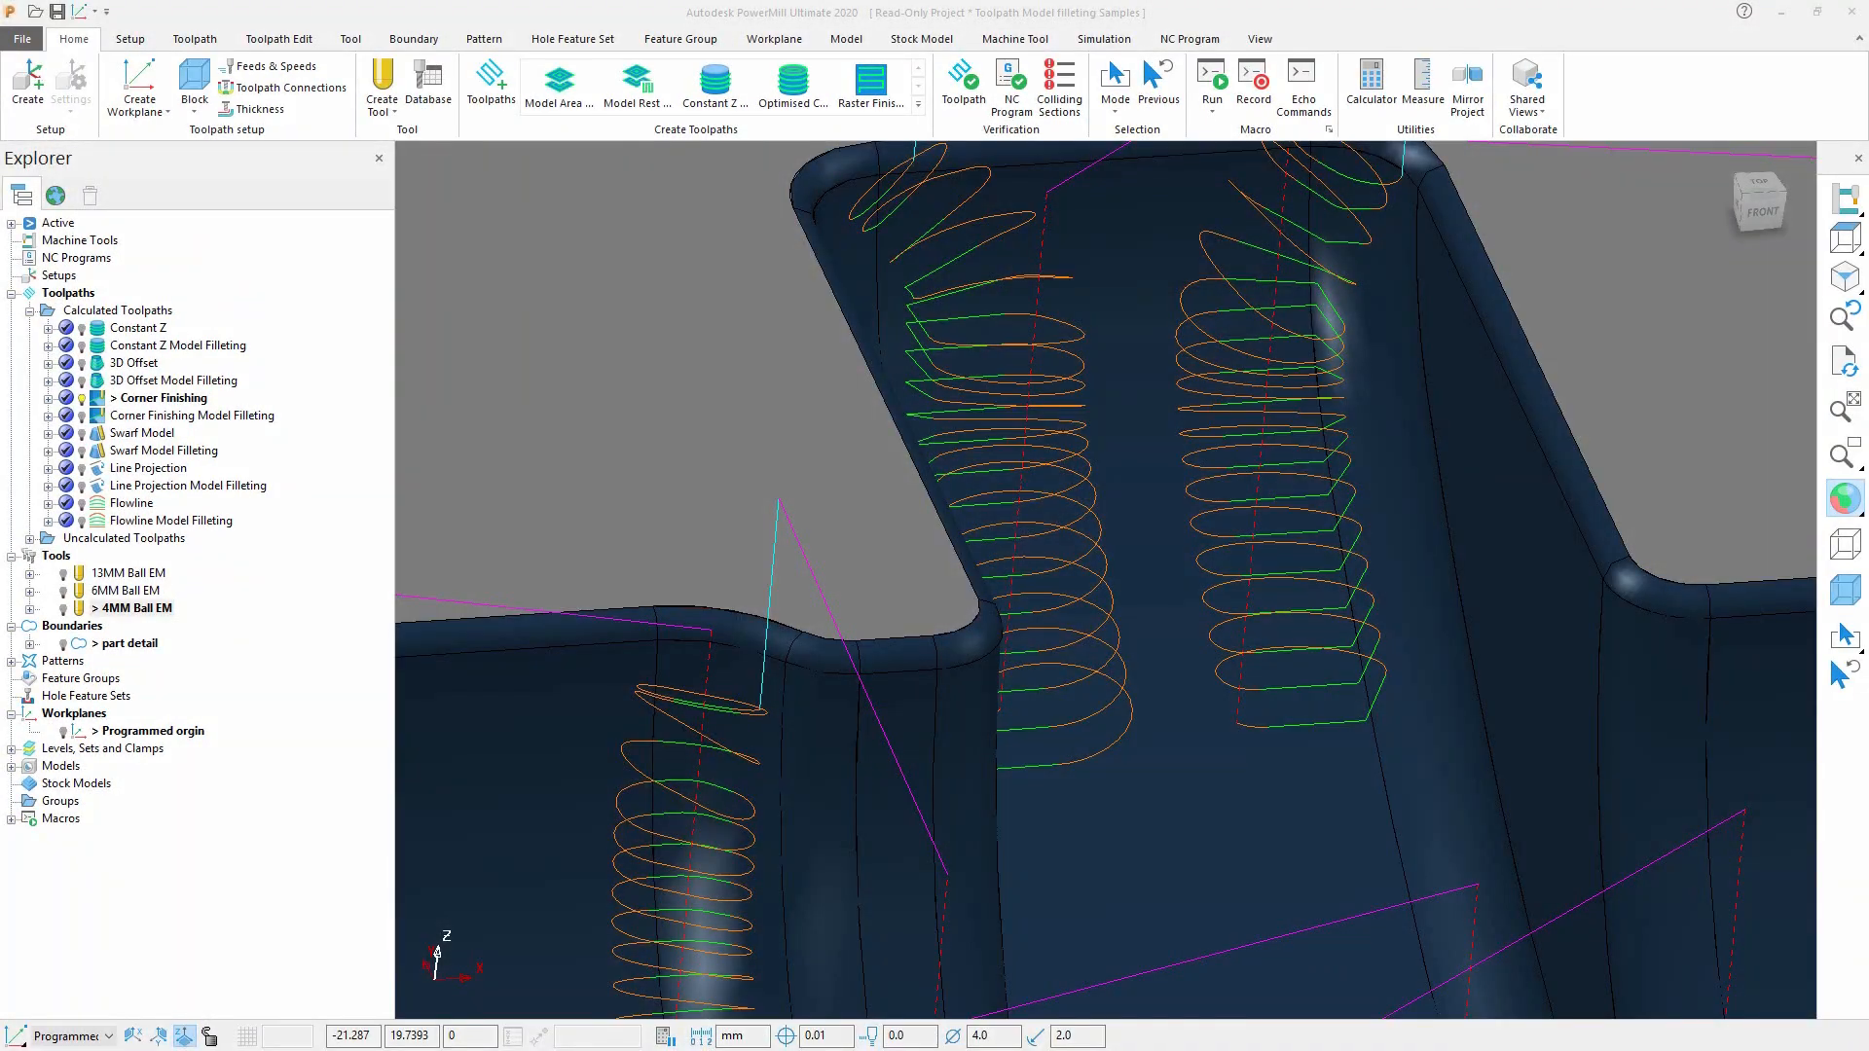
pyautogui.click(200, 415)
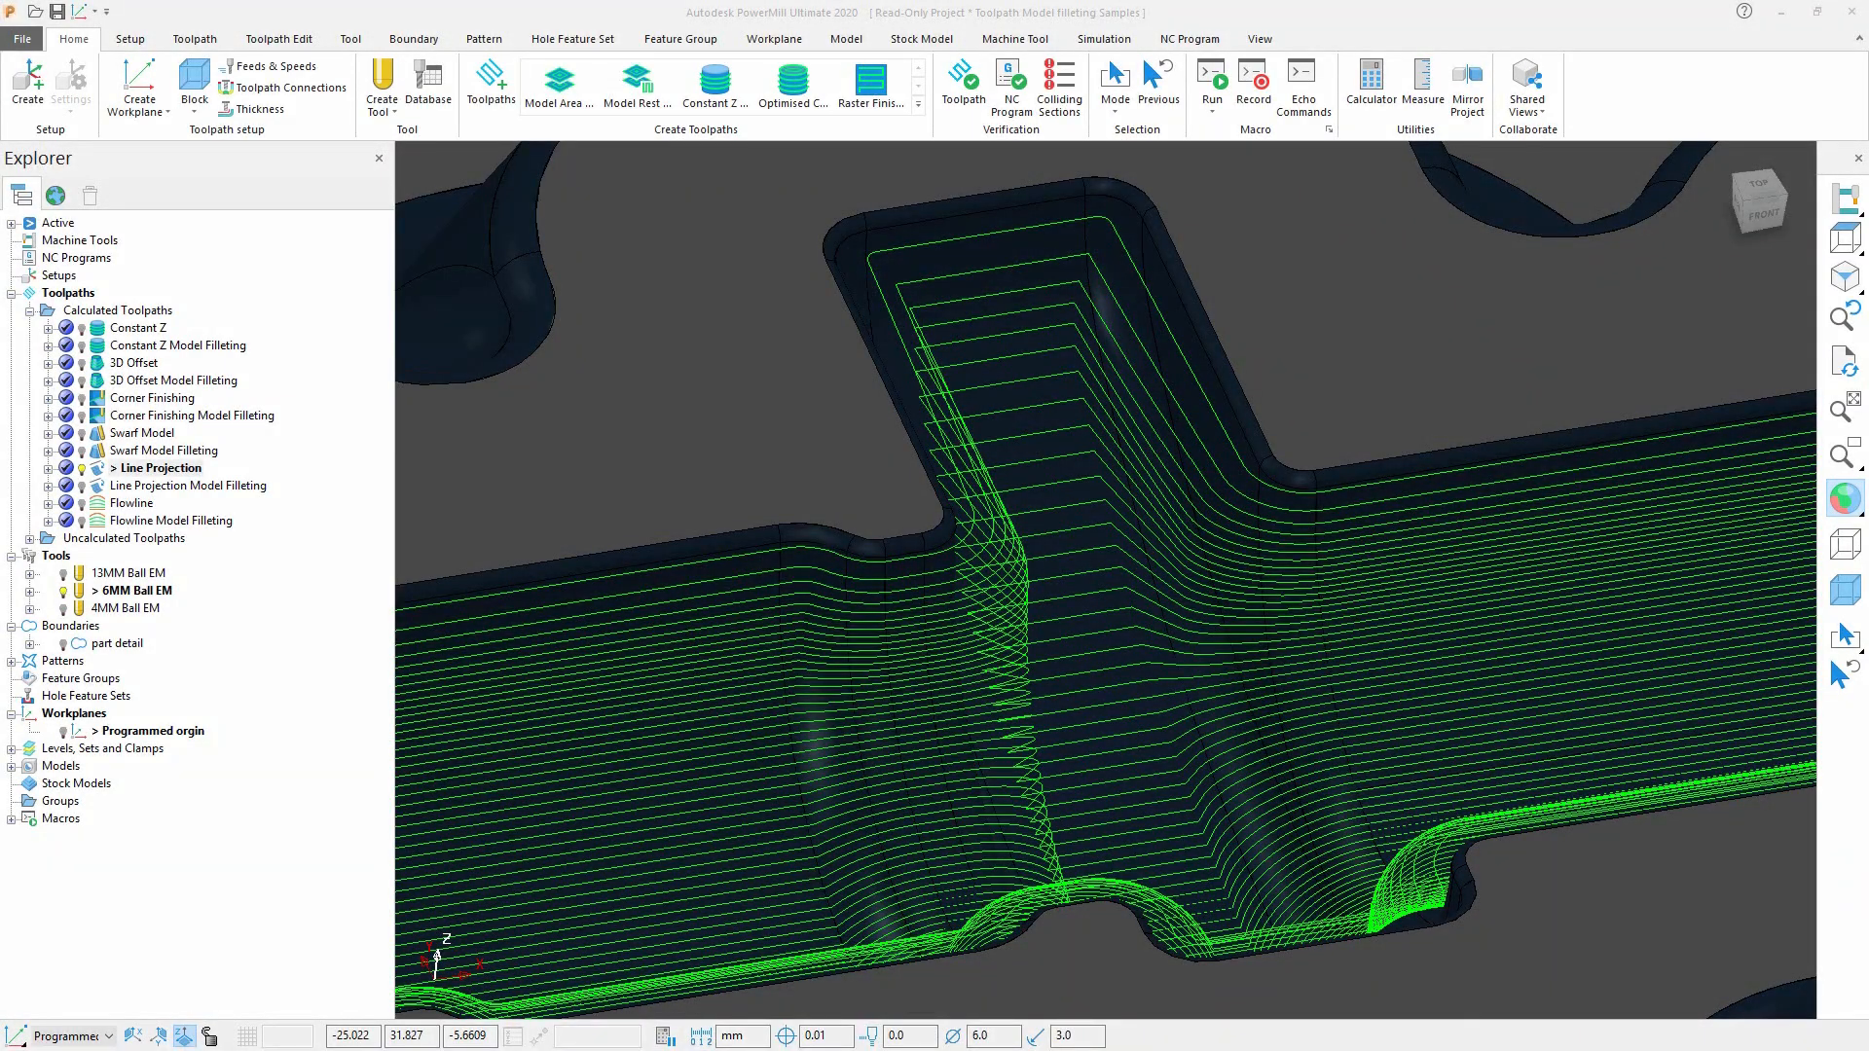
pyautogui.click(198, 485)
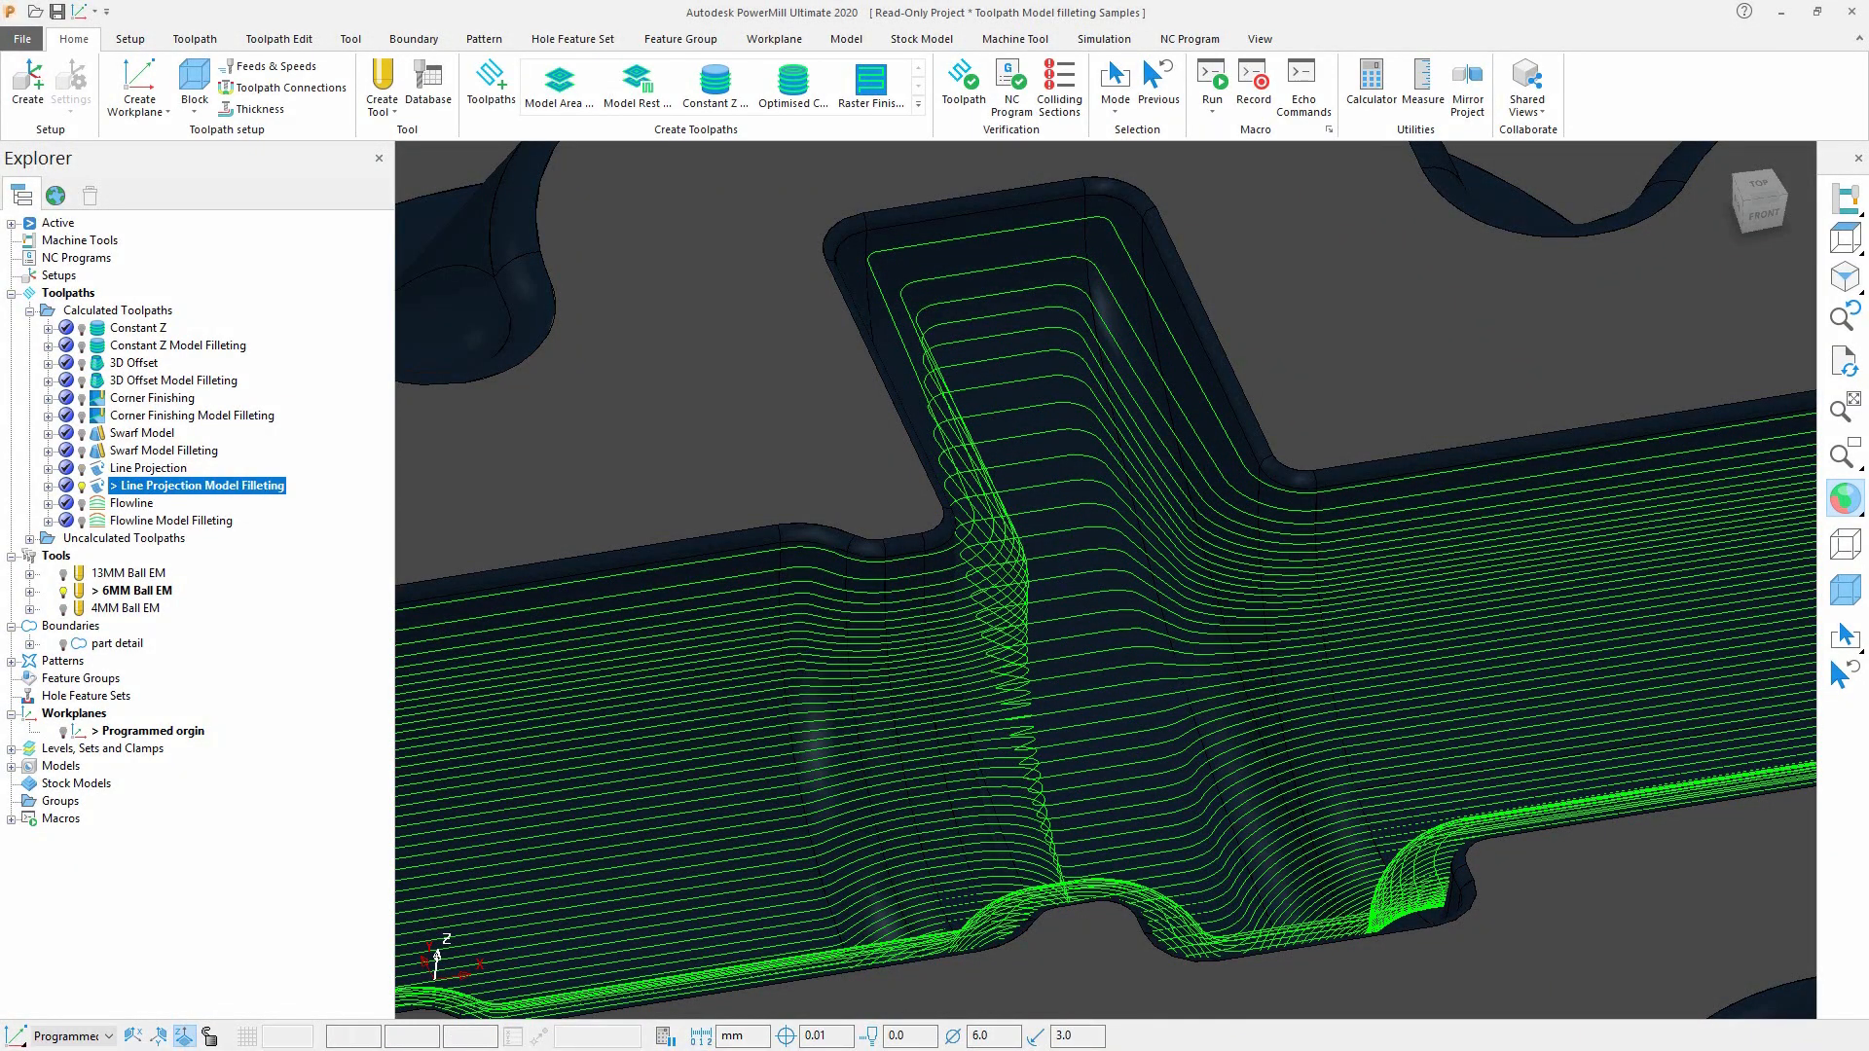